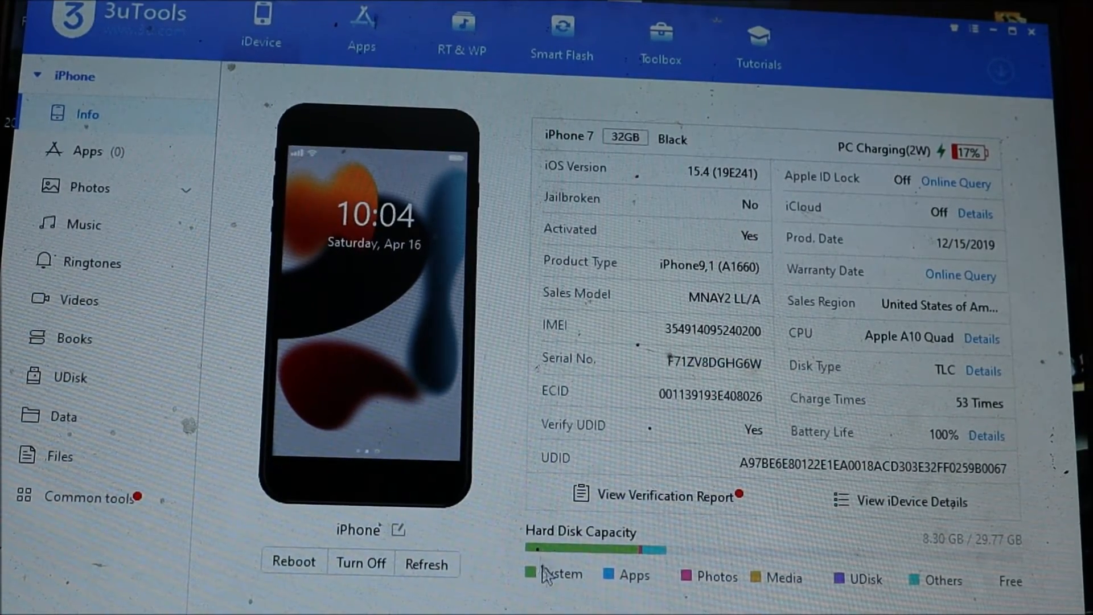
mouse_move(387, 596)
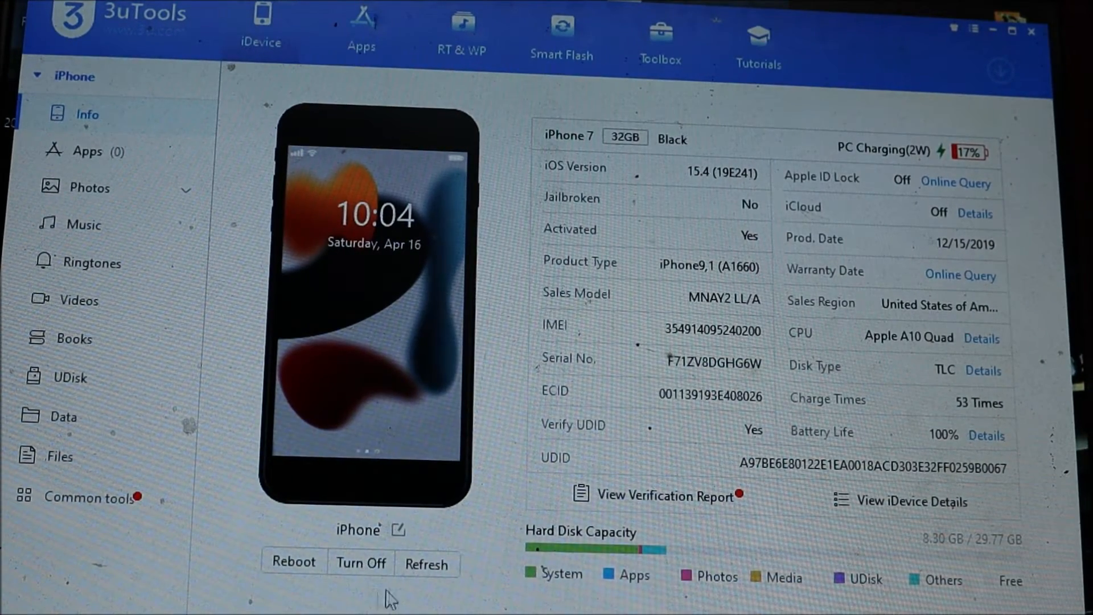
mouse_move(361, 574)
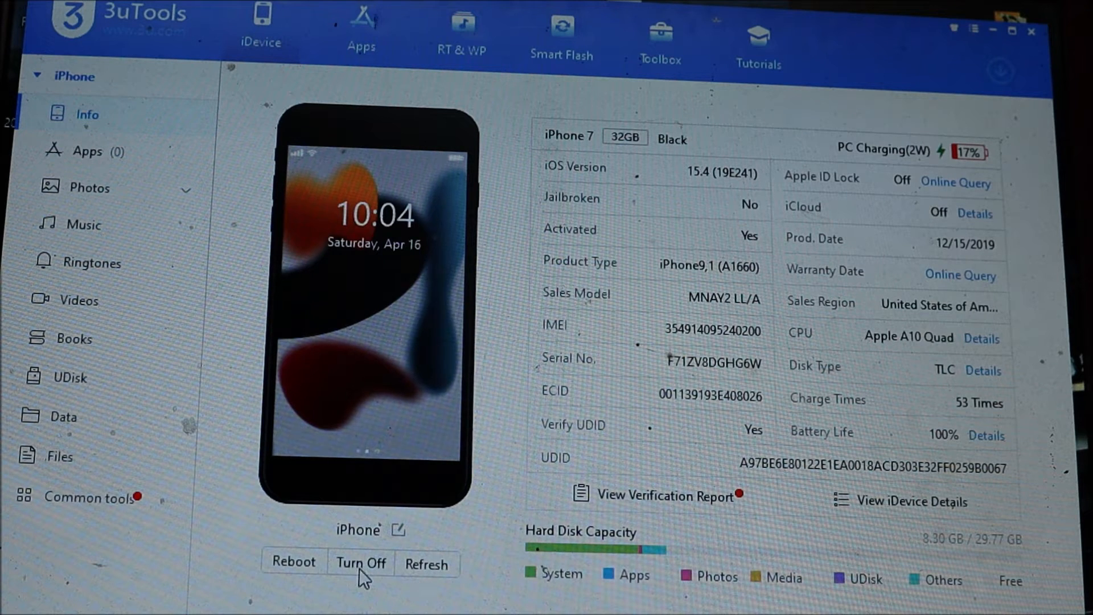
mouse_move(433, 578)
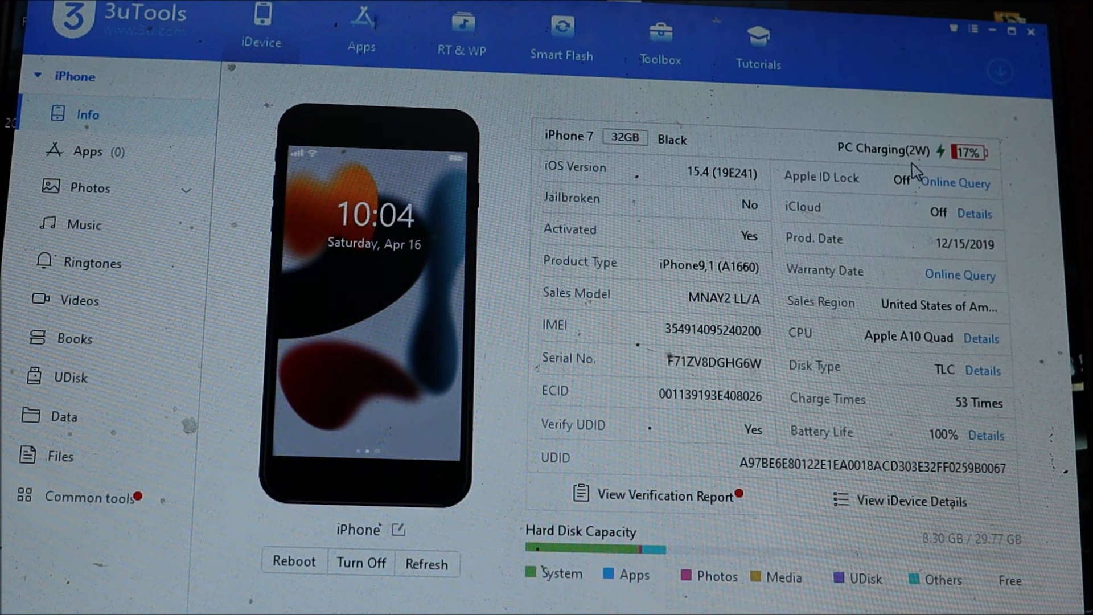
mouse_move(798, 182)
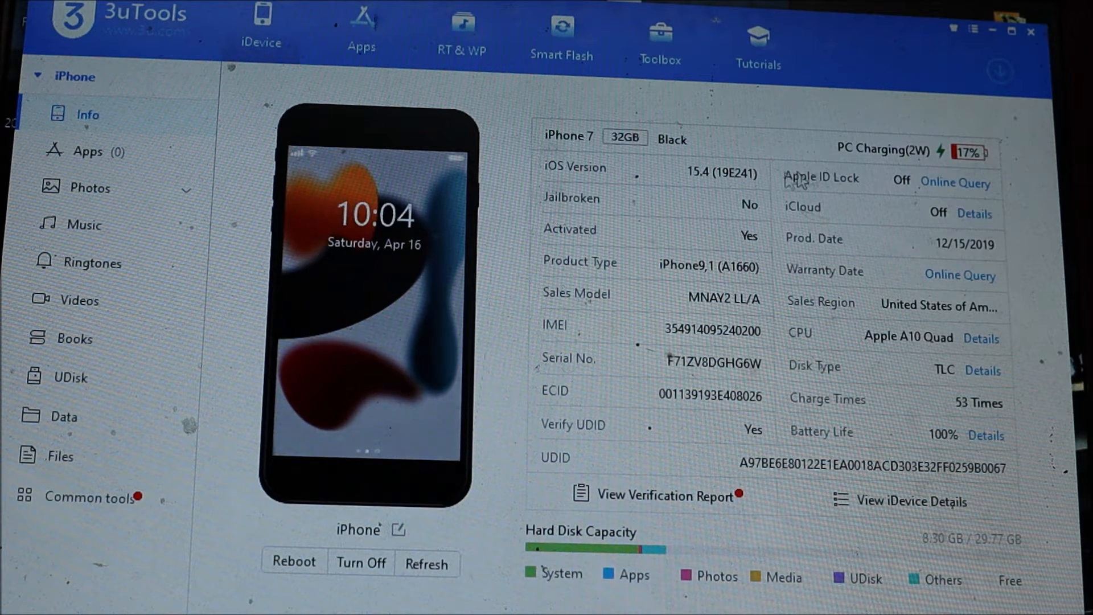
mouse_move(738, 381)
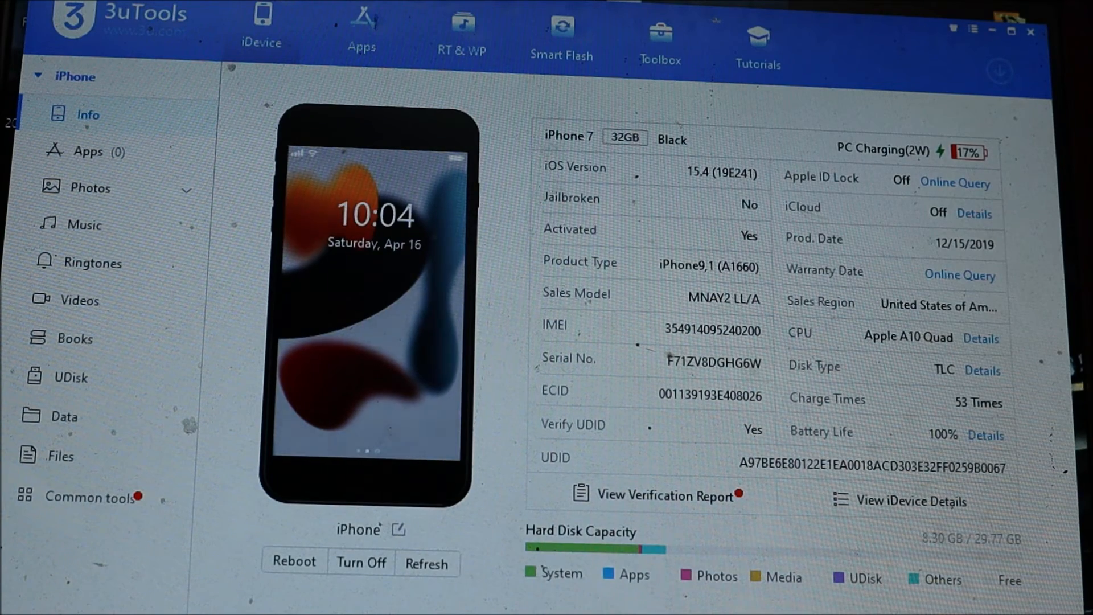
Switch to the Toolbox to show the common and additional device tools.
left_click(90, 498)
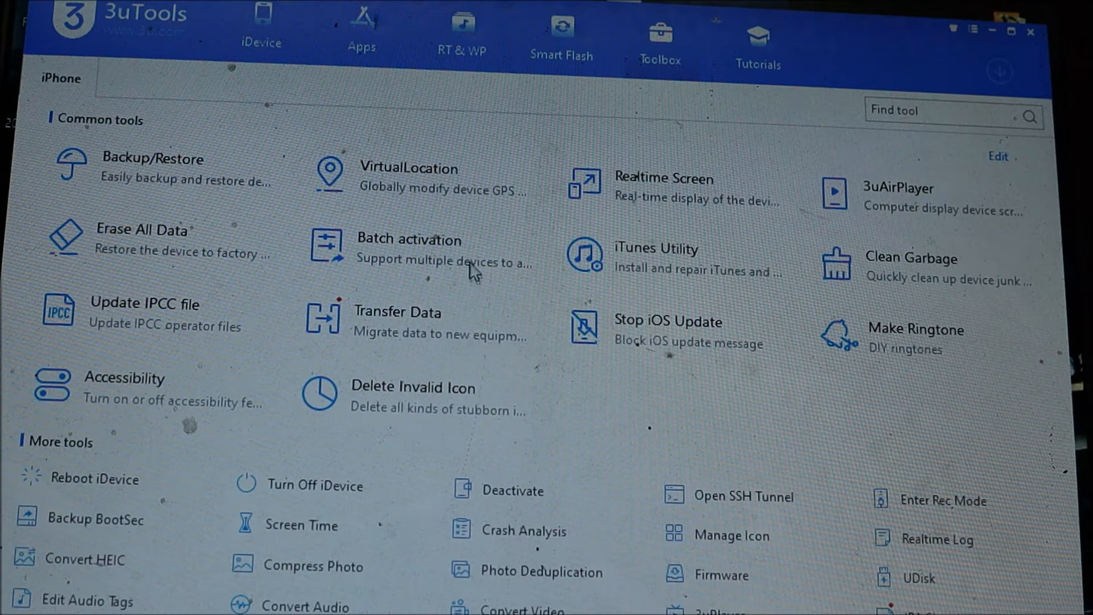
mouse_move(407, 339)
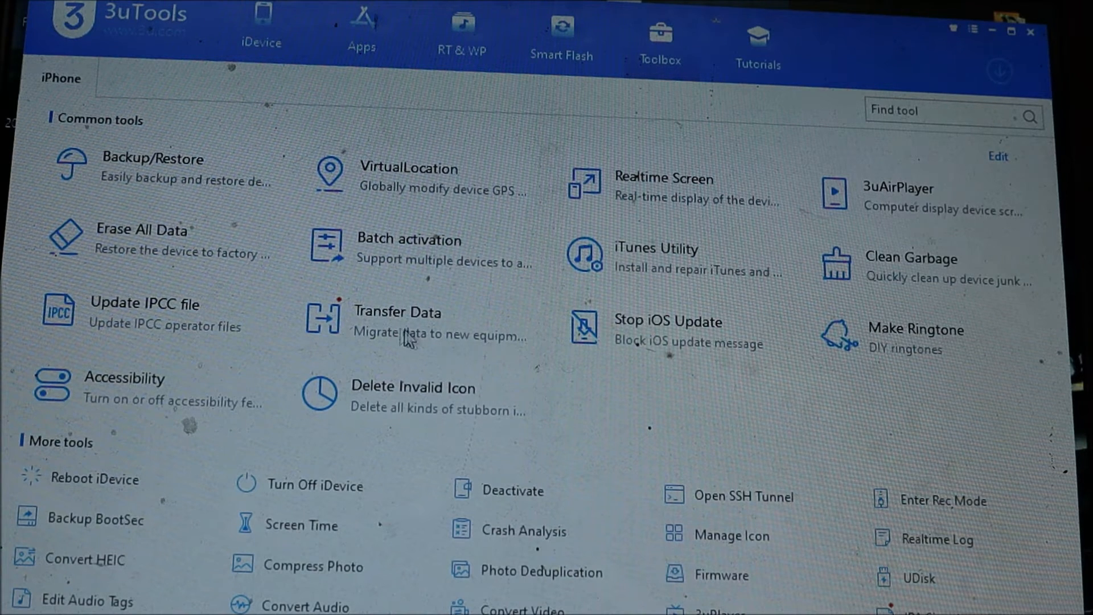
mouse_move(875, 529)
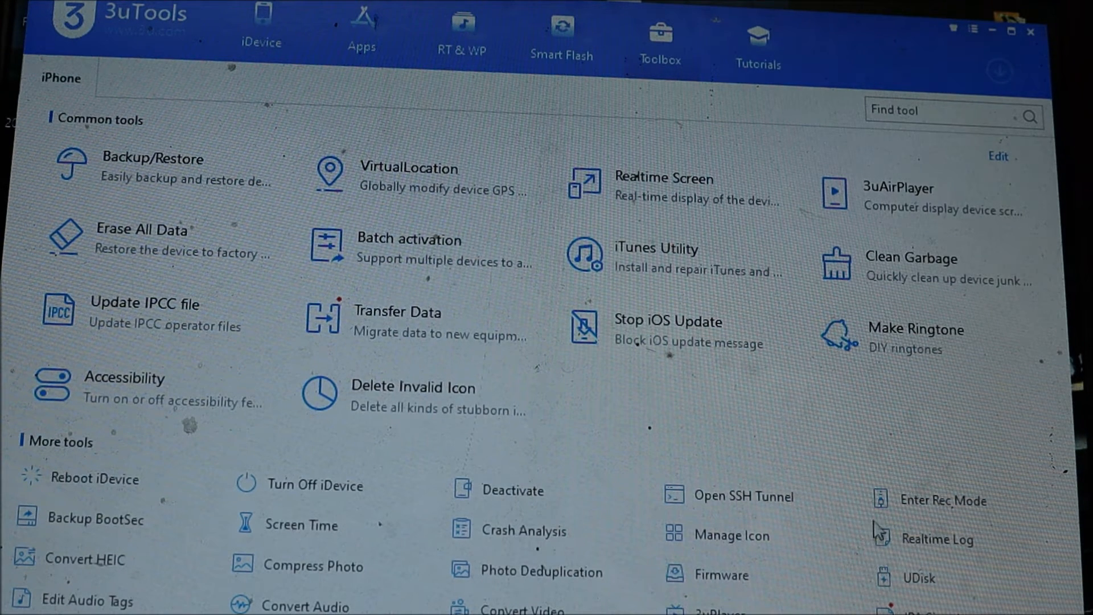
mouse_move(932, 519)
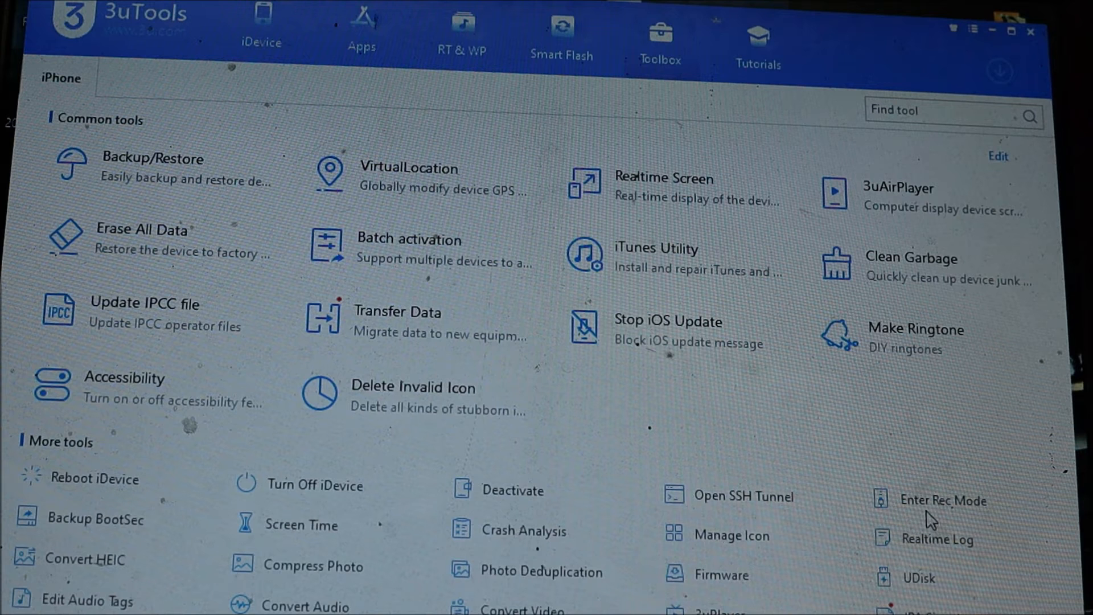
mouse_move(907, 505)
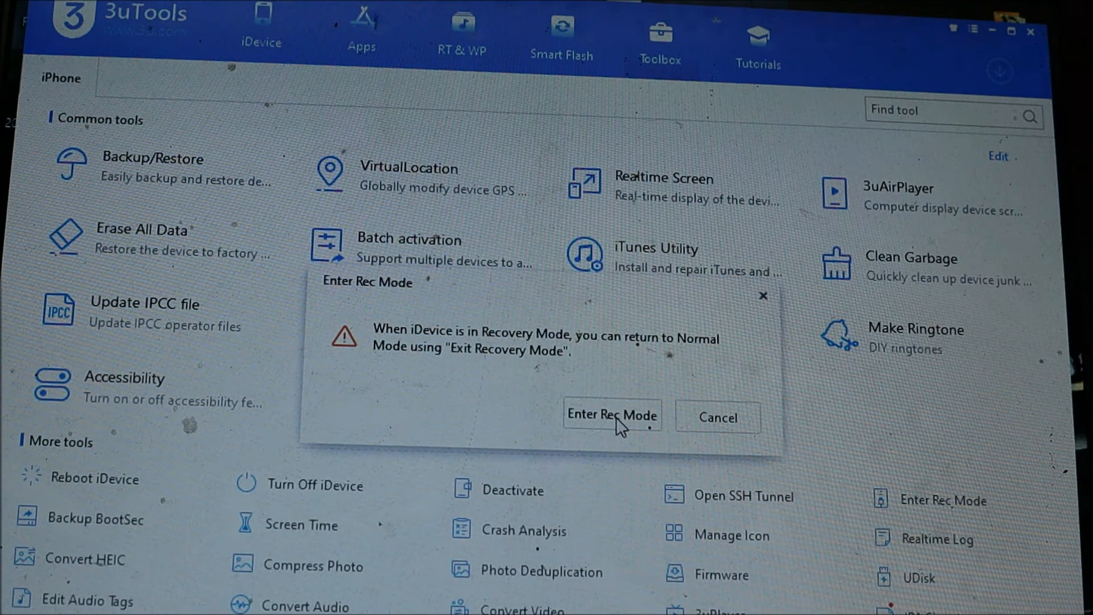
mouse_move(601, 423)
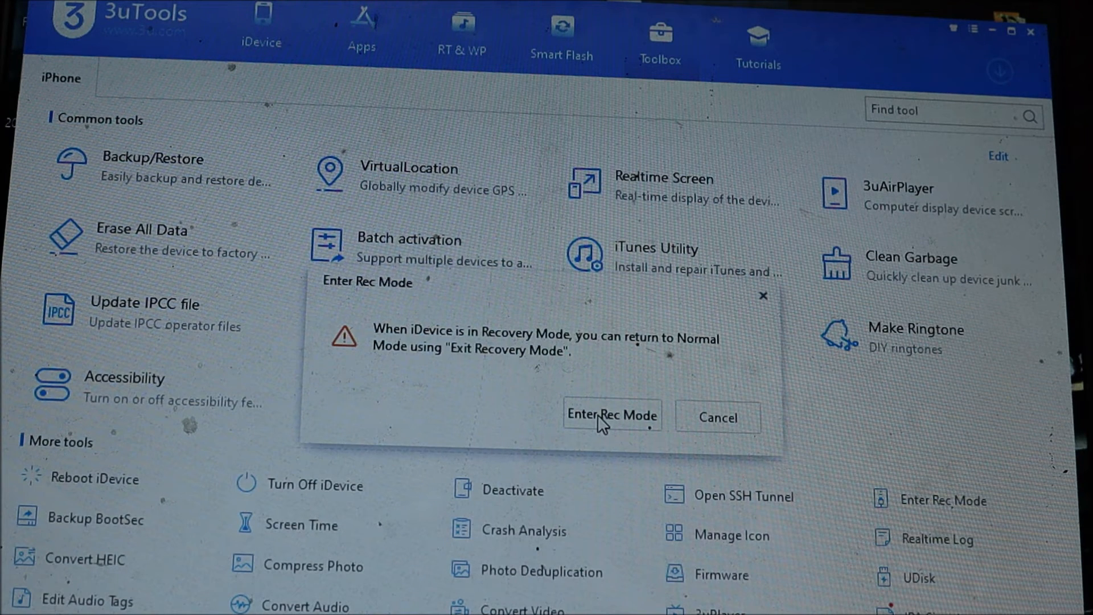
Confirm Enter Rec Mode to put the connected iPhone 7 into Recovery Mode.
left_click(613, 417)
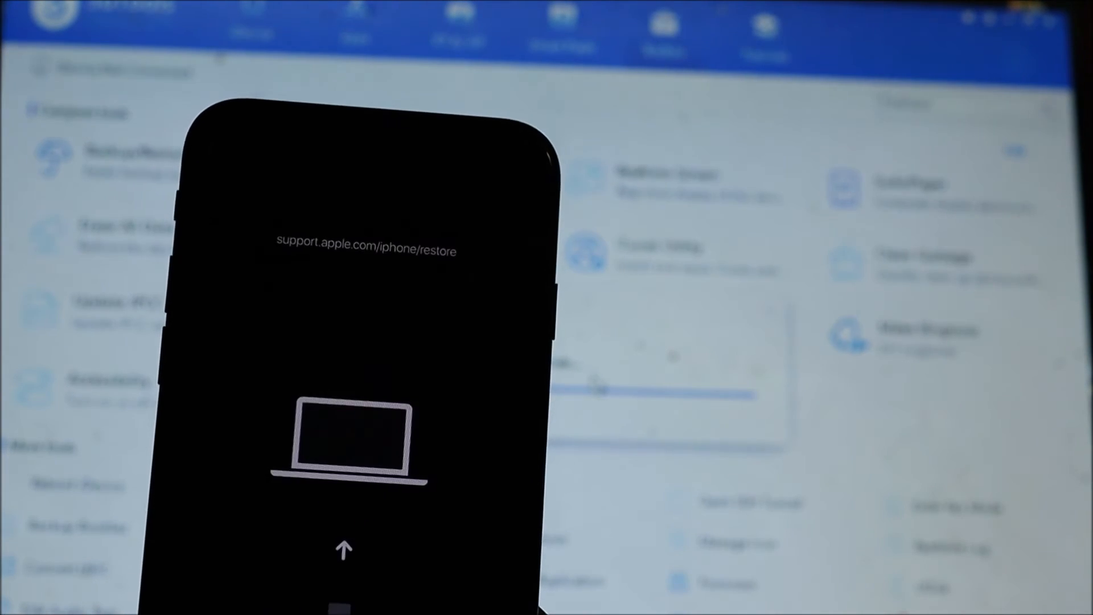